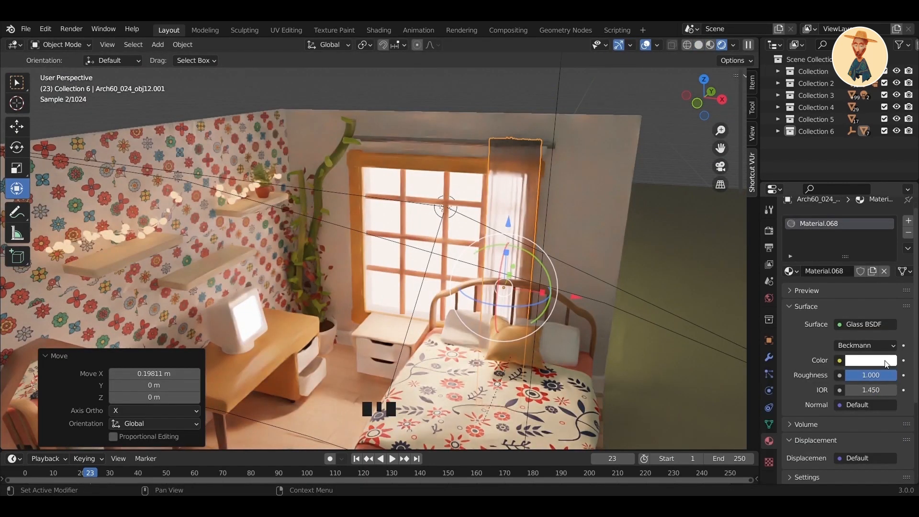
Step: Confirm the curtain's move along X and review the bedroom scene through the camera
{"action": "left_click", "coordinate": [872, 360]}
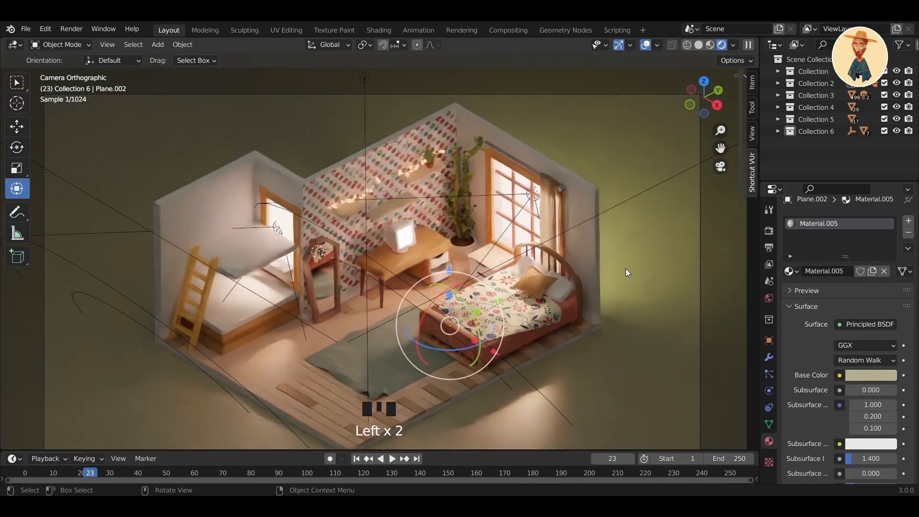
{"action": "scroll", "scroll_direction": "up", "scroll_amount": 3}
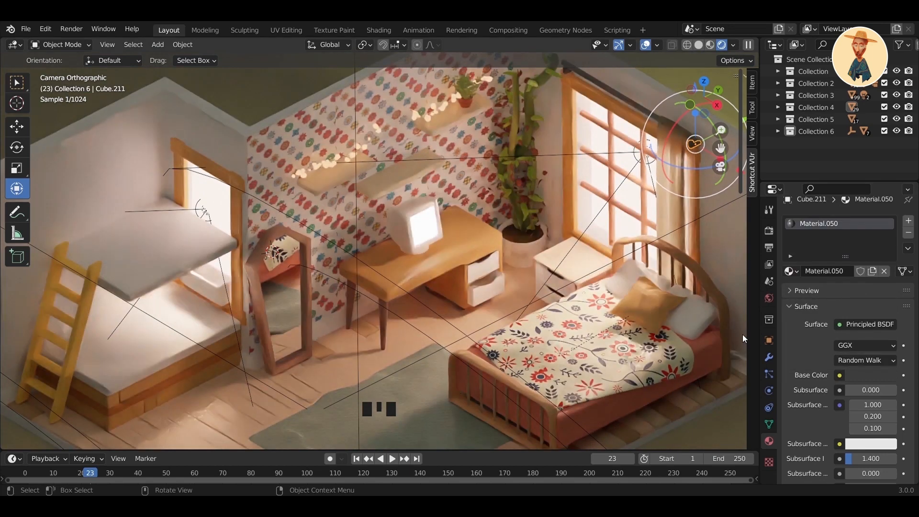
{"action": "scroll", "scroll_direction": "down", "scroll_amount": 3}
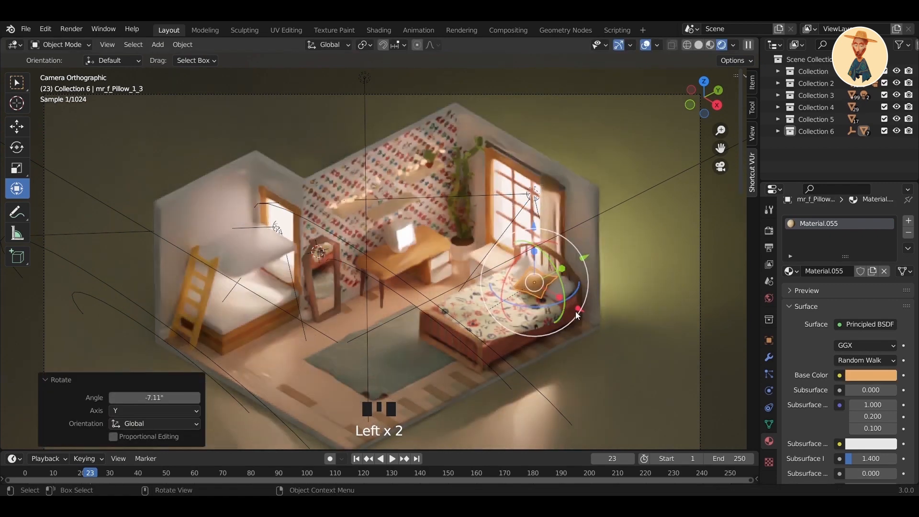
{"action": "scroll", "scroll_direction": "down", "scroll_amount": 3}
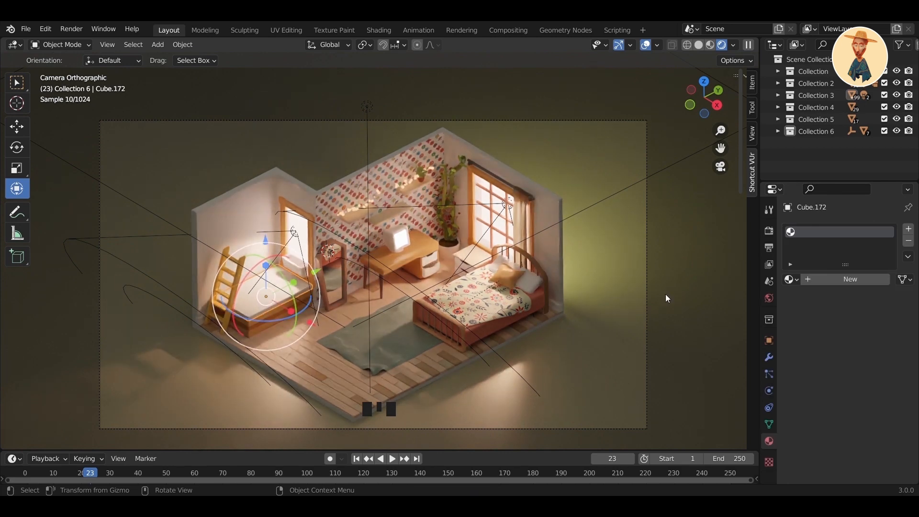
Step: Save the bedroom file as bedroom.blend after retuning the cushion colours
{"action": "scroll", "scroll_direction": "up", "scroll_amount": 3}
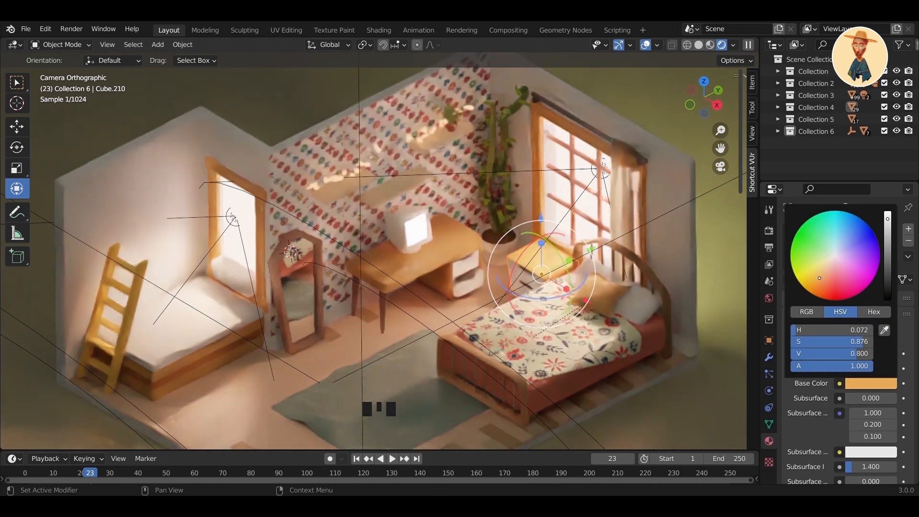
{"action": "key", "text": "ctrl+s"}
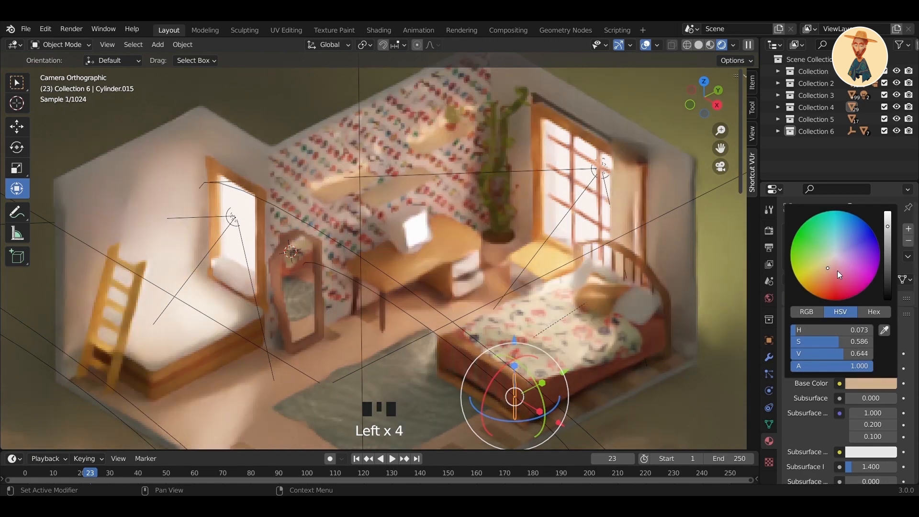
{"action": "key", "text": "ctrl+s"}
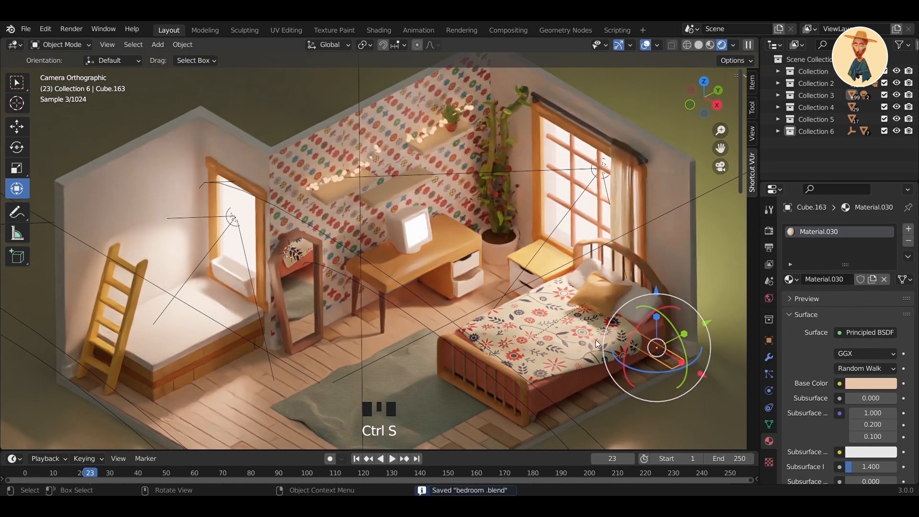
{"action": "scroll", "scroll_direction": "down", "scroll_amount": 3}
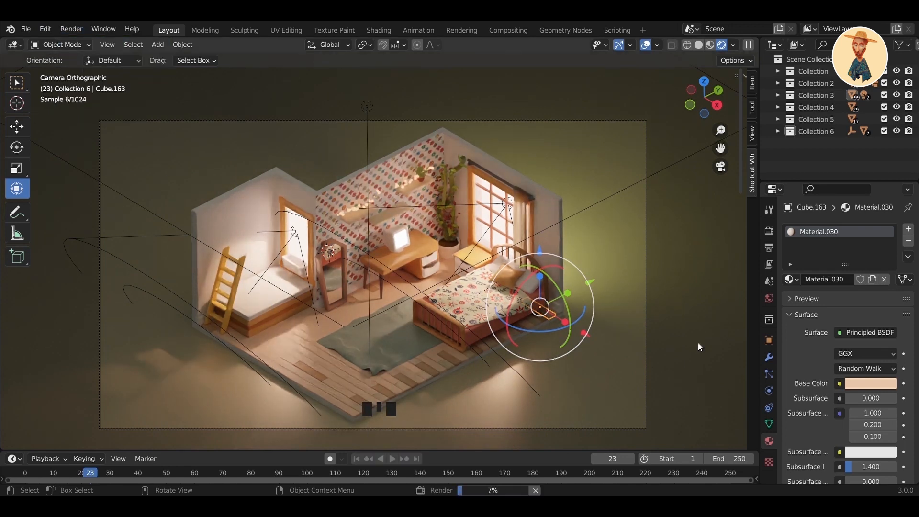
{"action": "mouse_move", "coordinate": [730, 355]}
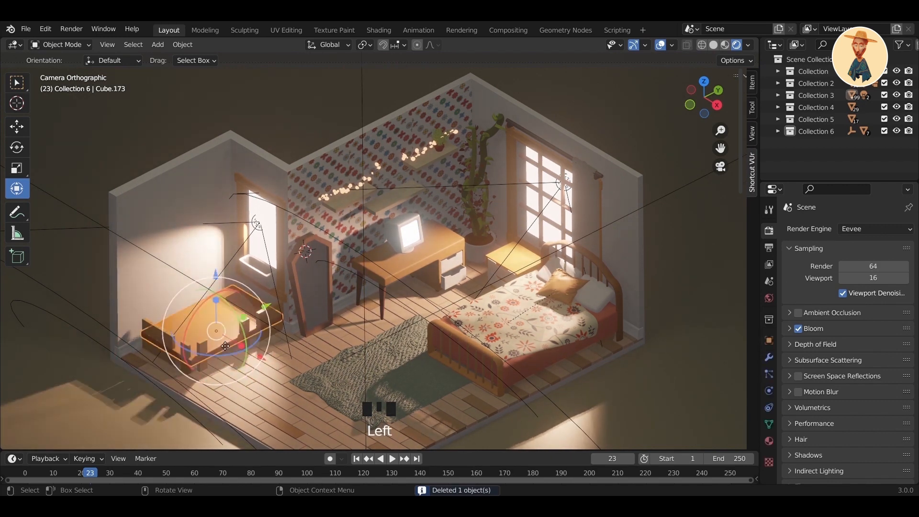
Step: Delete the old bed piece in the left alcove and look inside the room for the new props
{"action": "key", "text": "Delete"}
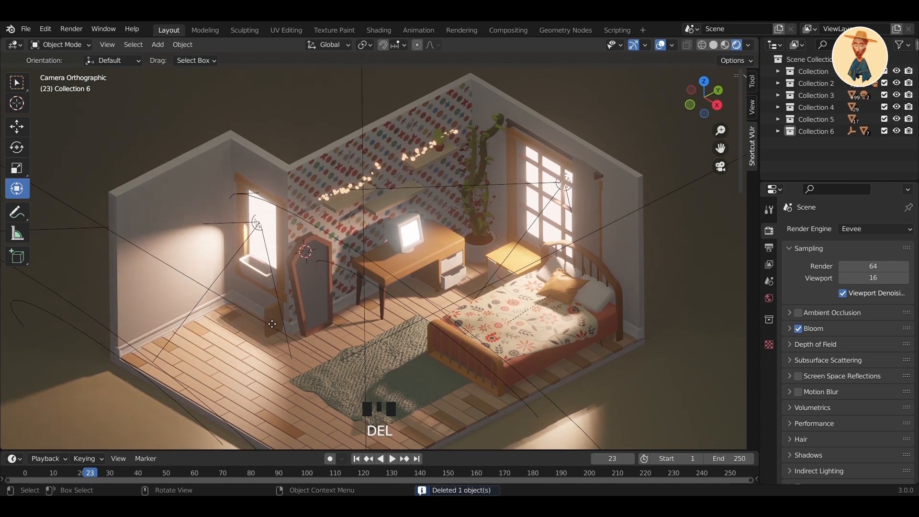
{"action": "scroll", "scroll_direction": "down", "scroll_amount": 3}
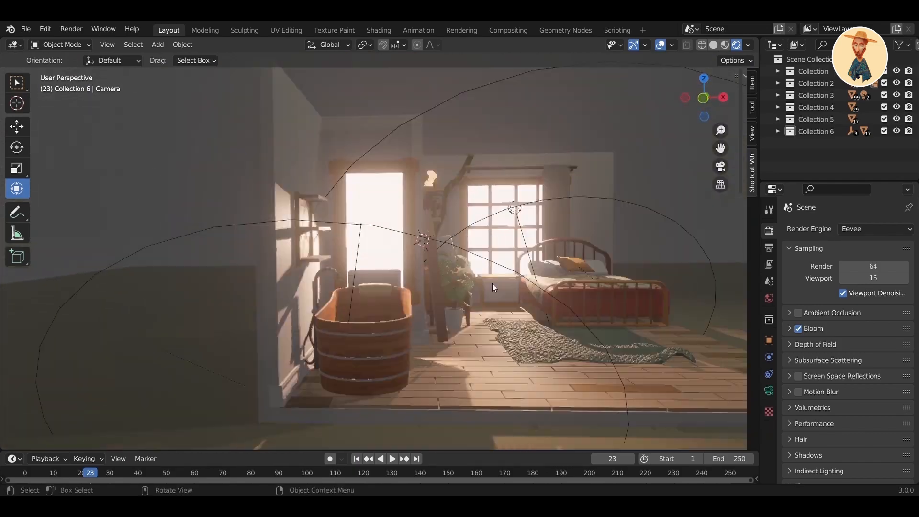
{"action": "left_click_drag", "start_coordinate": [492, 287], "coordinate": [354, 281]}
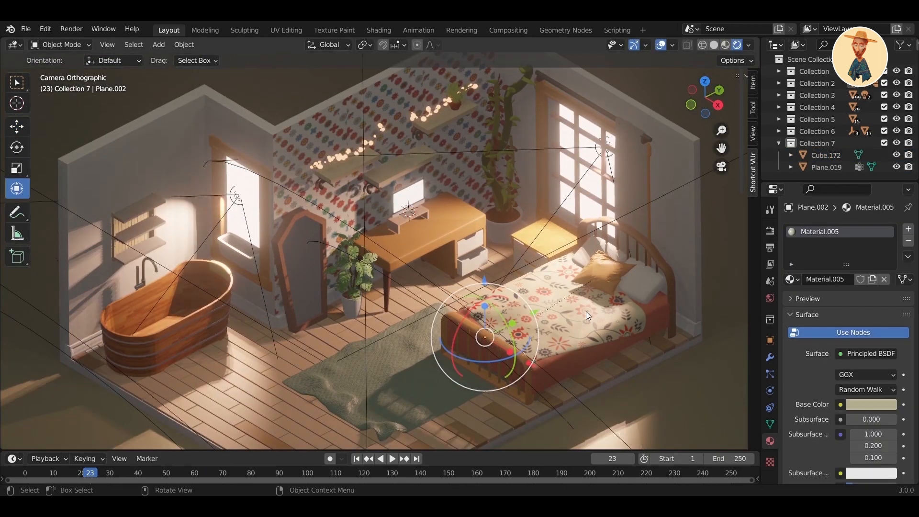
Step: Orbit in close to inspect the desk and bed corner
{"action": "left_click_drag", "start_coordinate": [586, 315], "coordinate": [469, 371]}
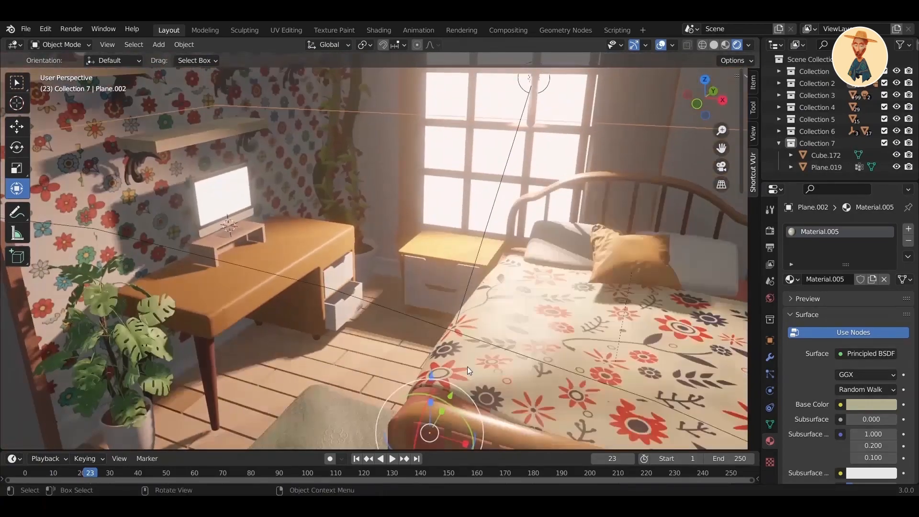
{"action": "left_click_drag", "start_coordinate": [470, 370], "coordinate": [453, 382]}
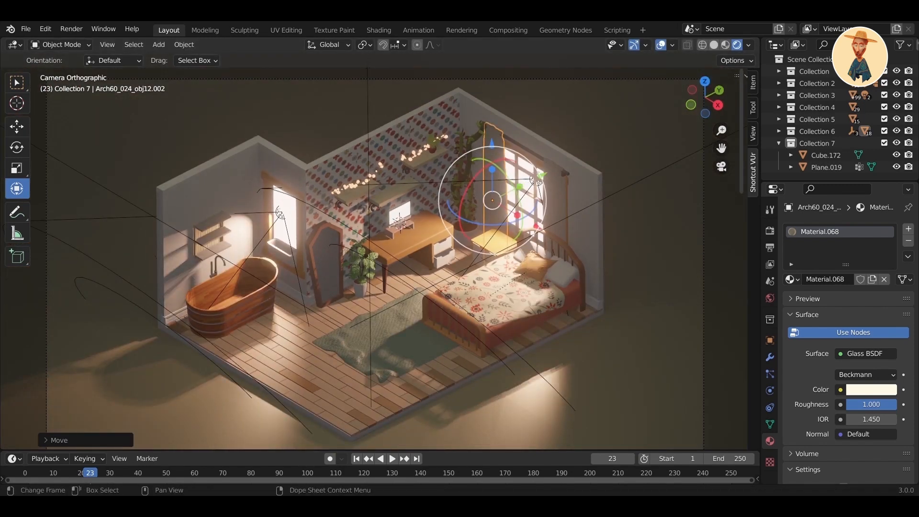
Step: Switch the render engine to Cycles in Render Properties
{"action": "left_click", "coordinate": [770, 230]}
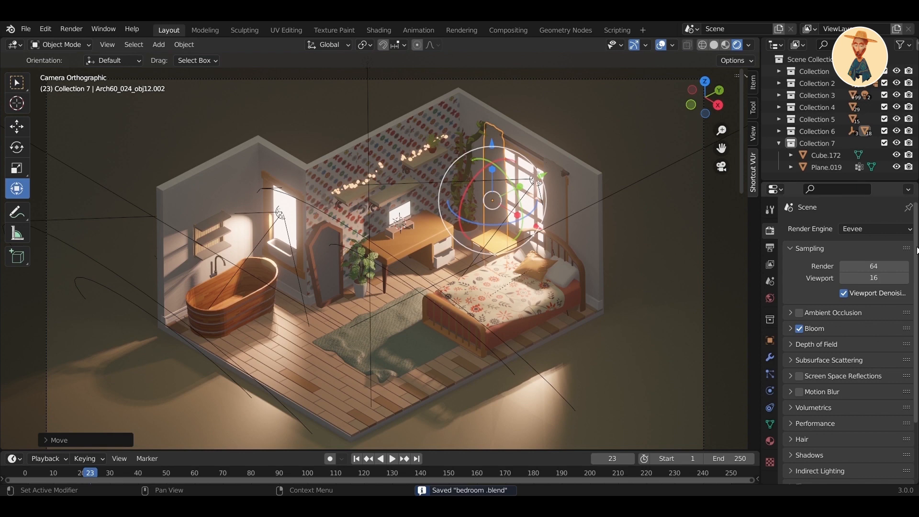
{"action": "left_click", "coordinate": [875, 229]}
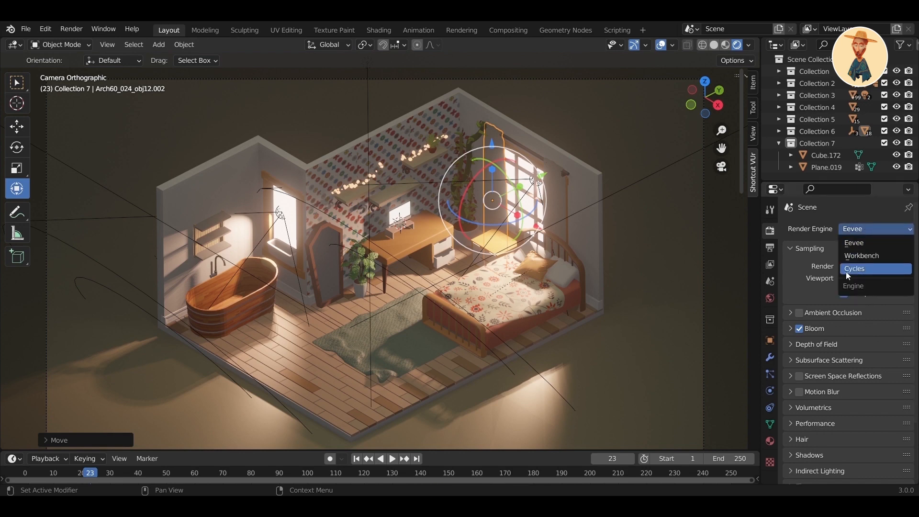
{"action": "left_click", "coordinate": [854, 269]}
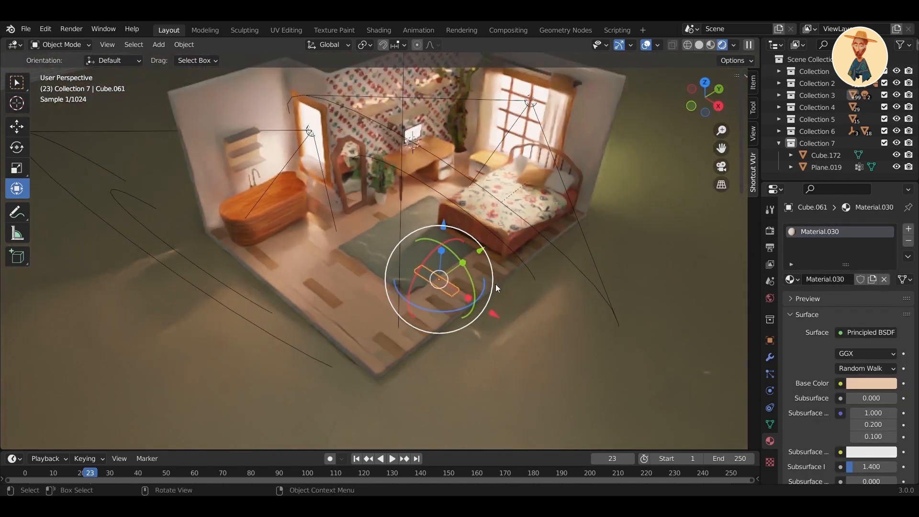
{"action": "left_click", "coordinate": [870, 383]}
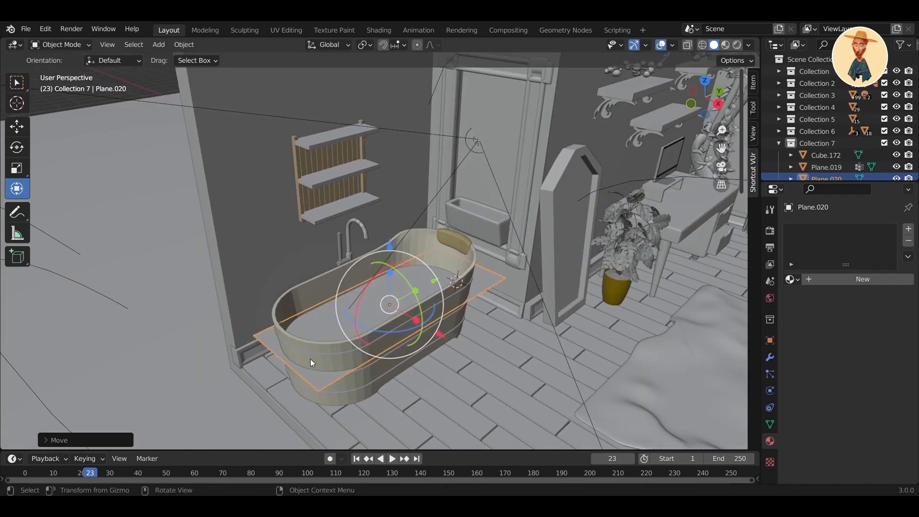
Step: Reshape the plane in Edit Mode to fit the tub and give it a new water material
{"action": "key", "text": "Tab"}
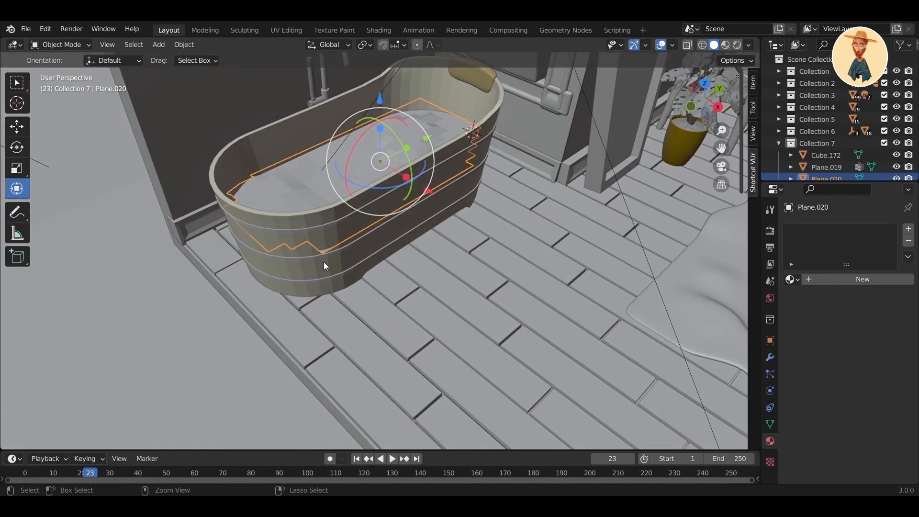
{"action": "left_click", "coordinate": [724, 45]}
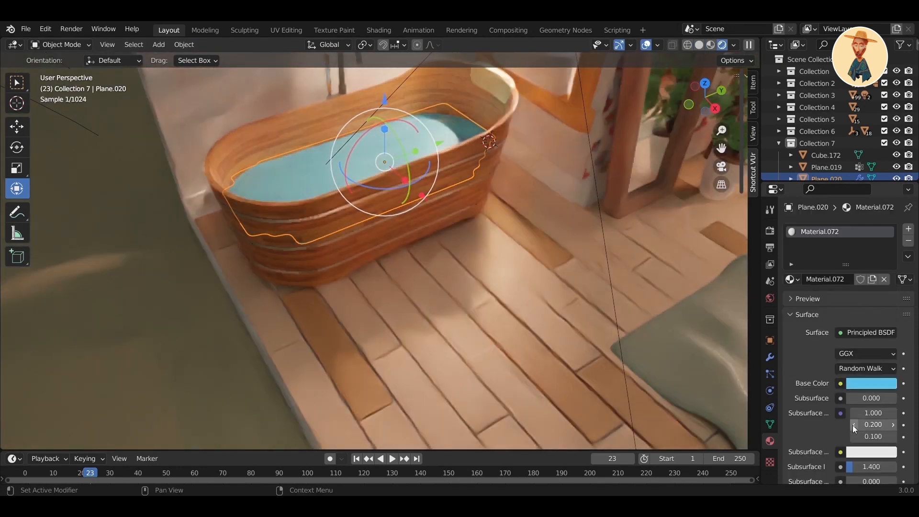
{"action": "scroll", "scroll_direction": "down", "scroll_amount": 3}
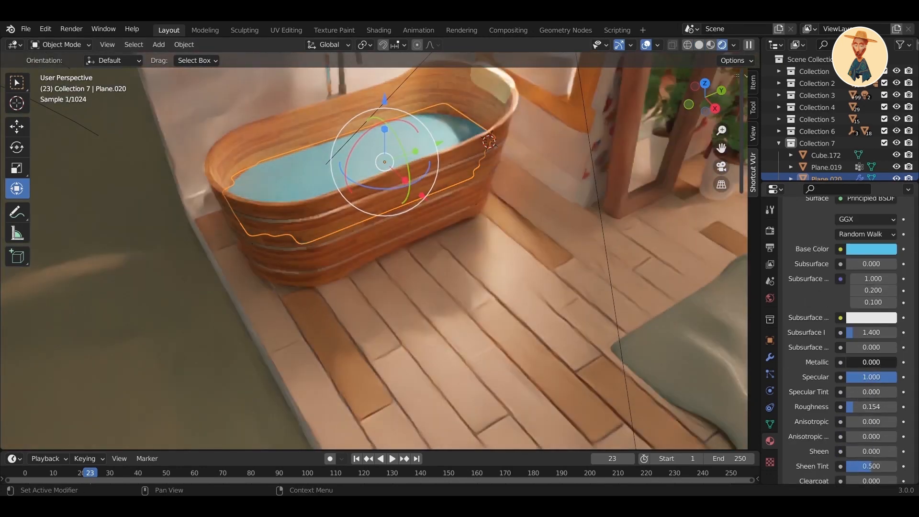